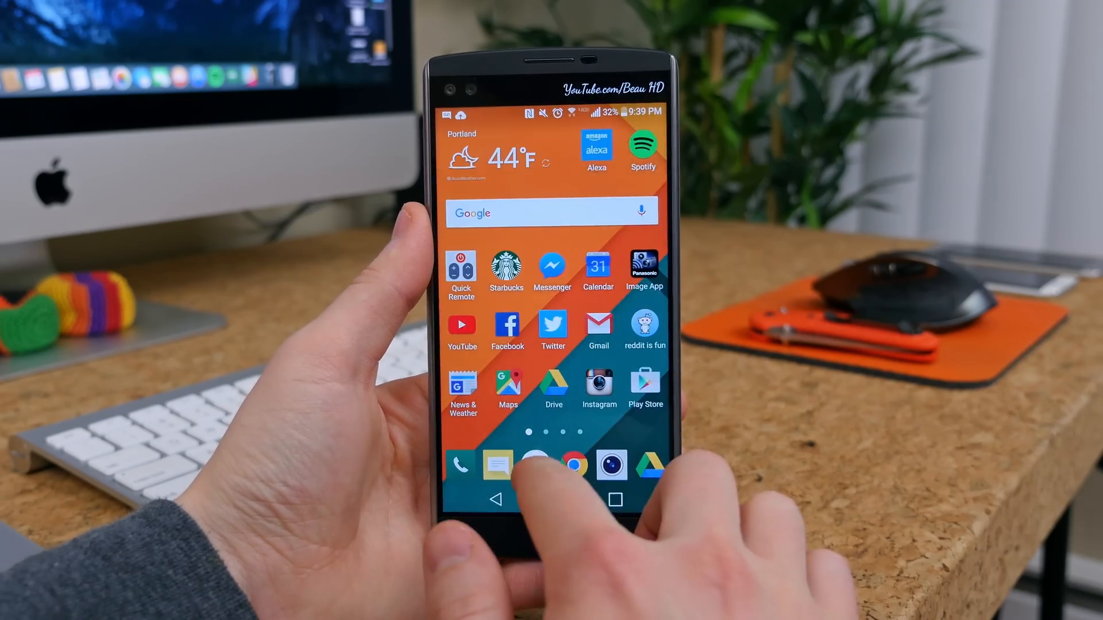
pyautogui.click(553, 465)
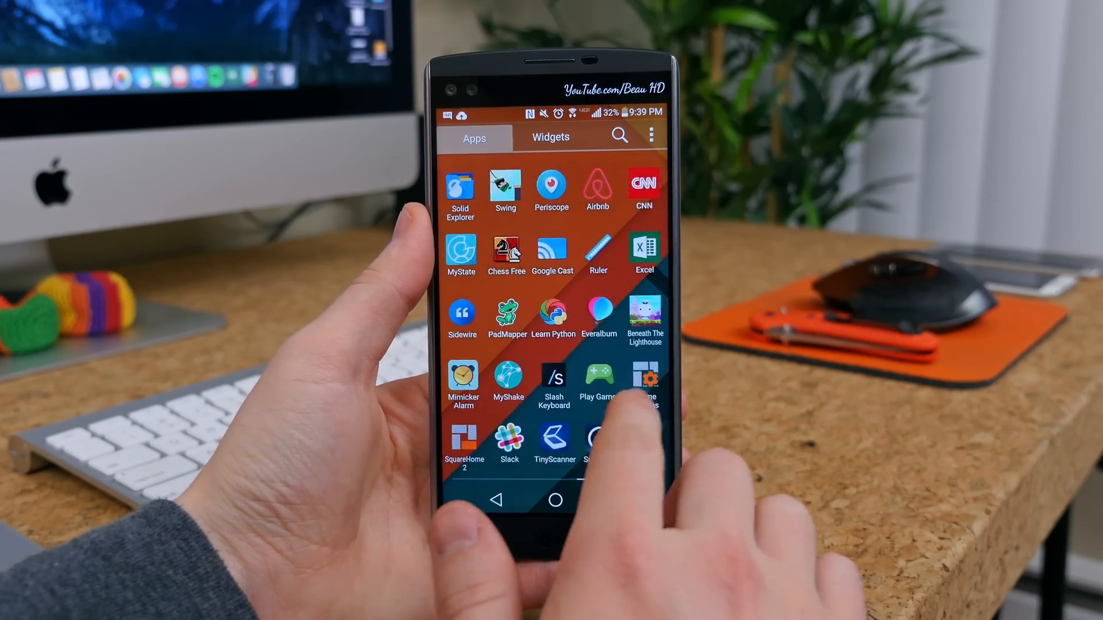